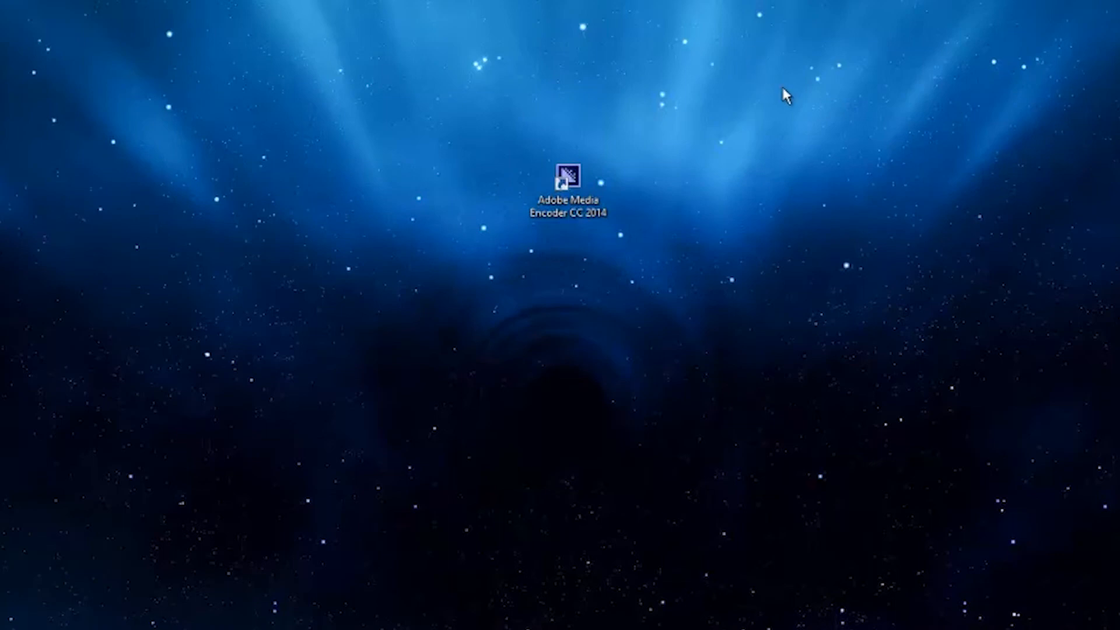
mouse_move(795, 90)
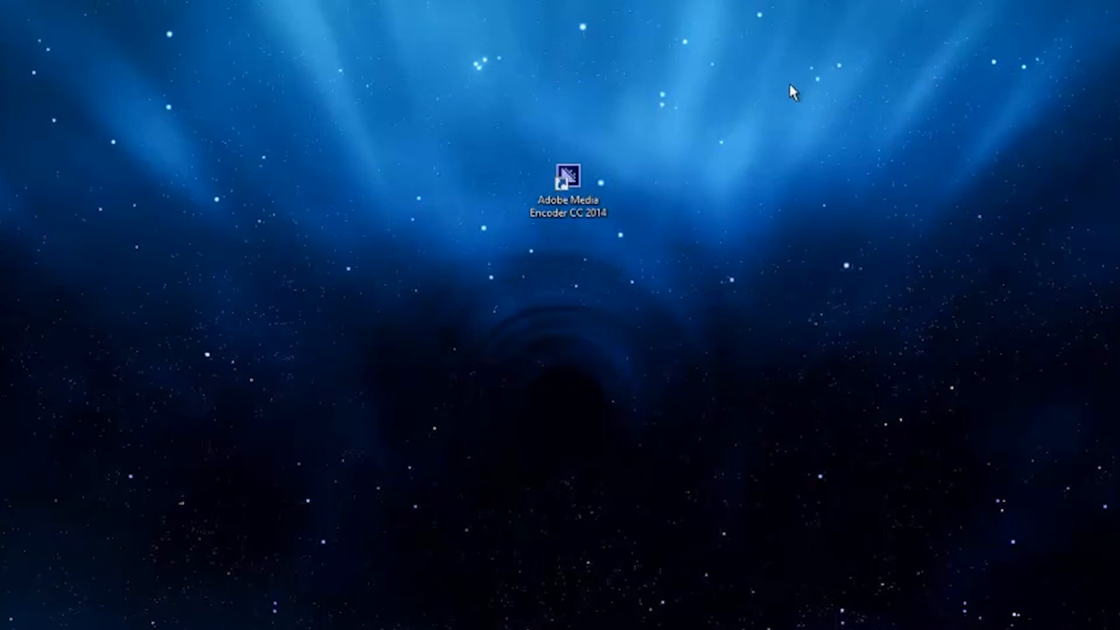
mouse_move(791, 98)
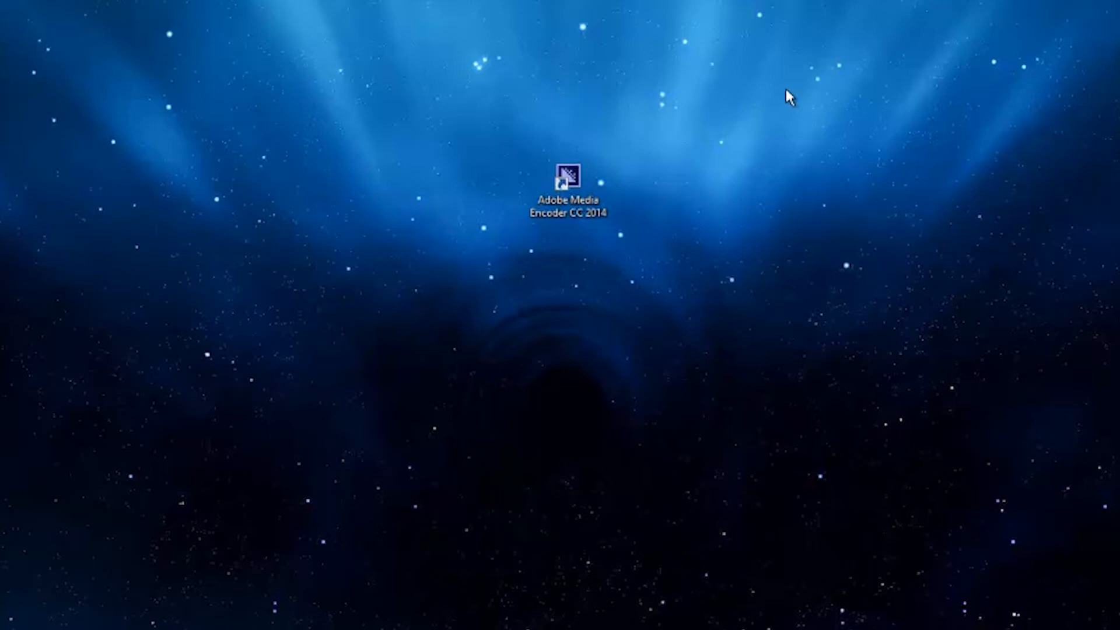
mouse_move(730, 155)
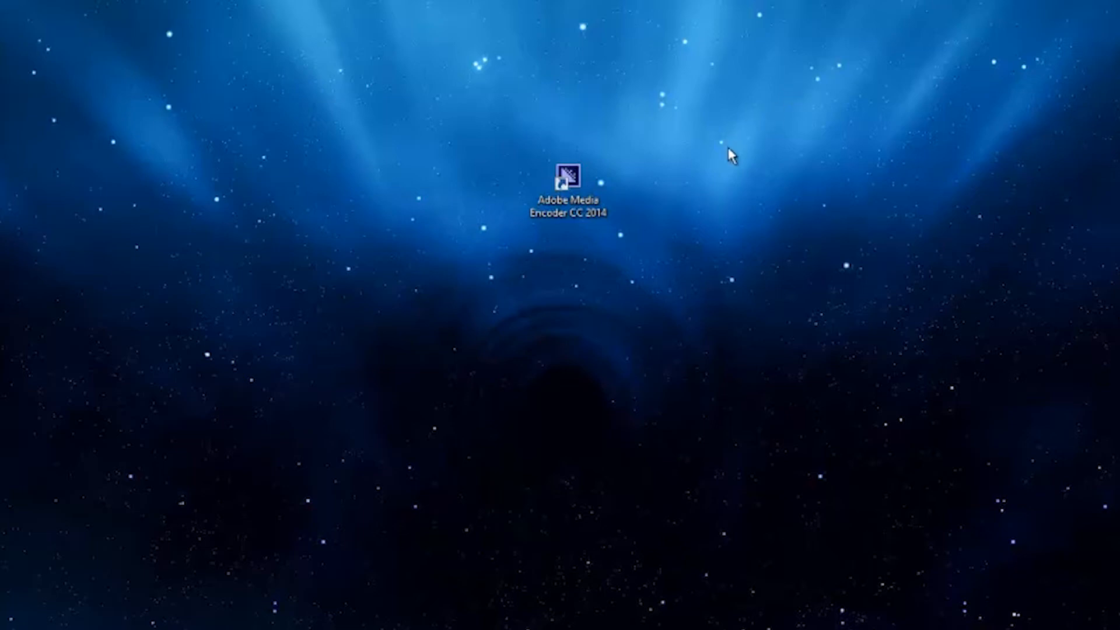
mouse_move(572, 200)
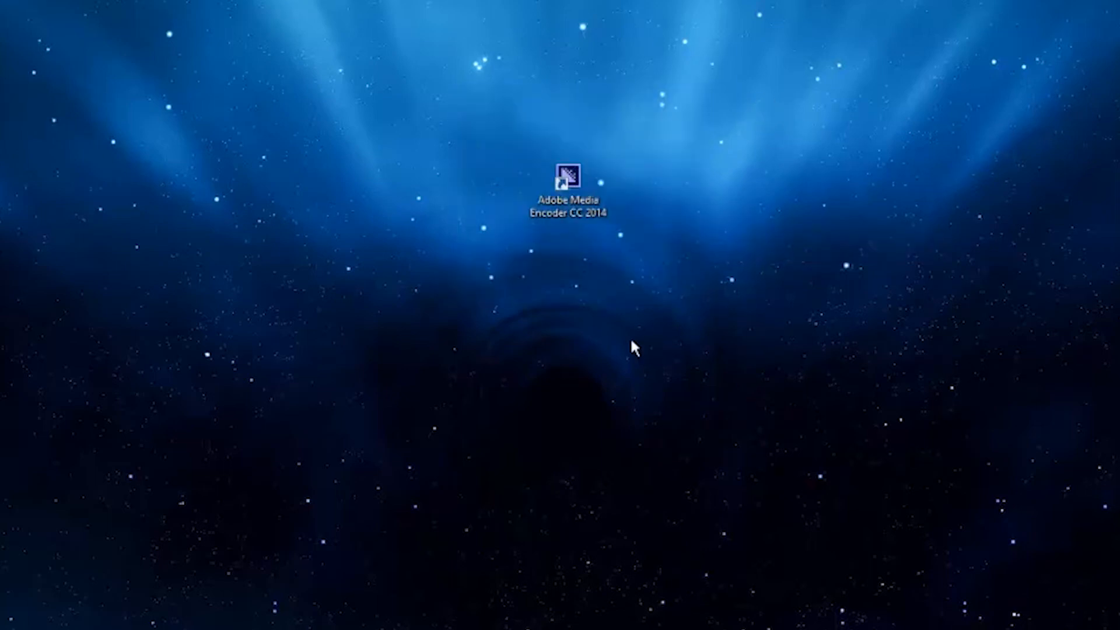
mouse_move(572, 182)
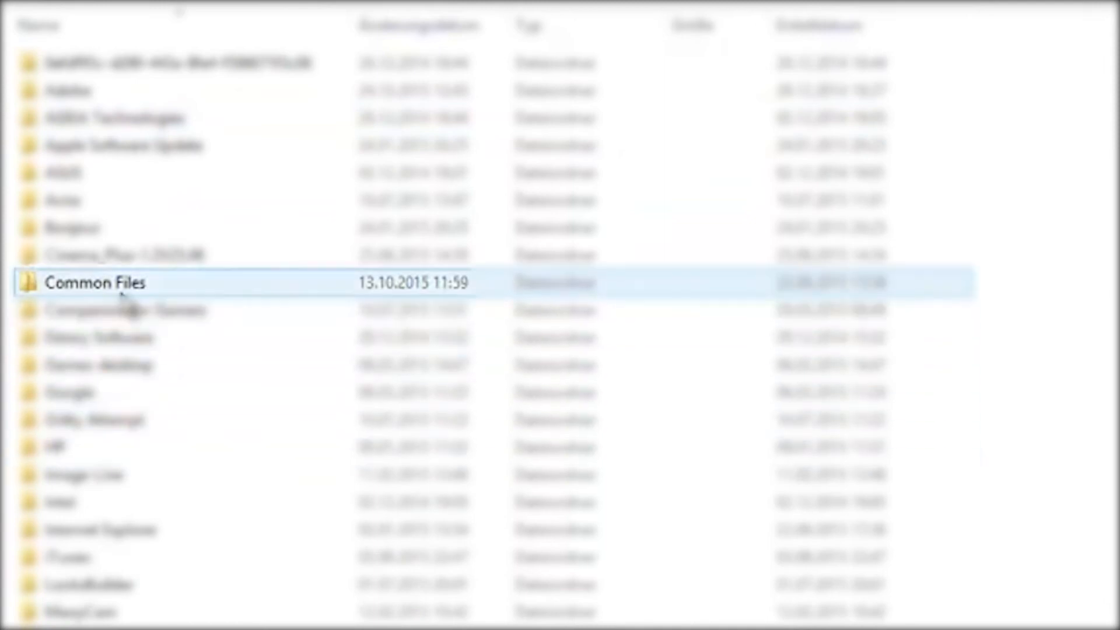
Step: Open the Common Files folder under Programme (x86)
double_click(93, 282)
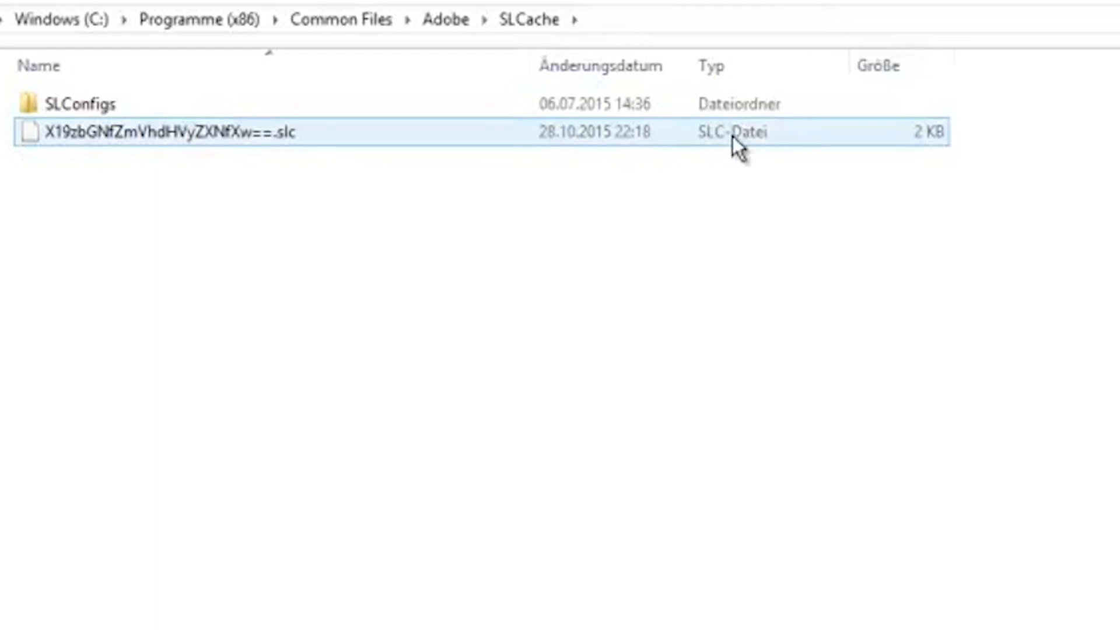
mouse_move(61, 136)
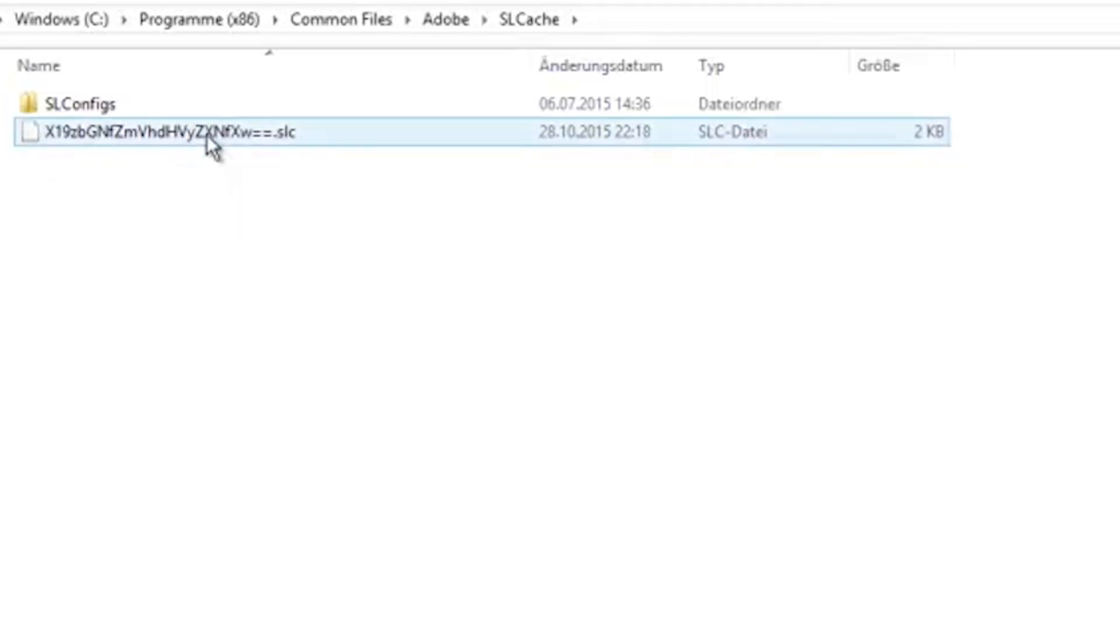
Step: Delete the .slc cache file via Löschen and launch Adobe Media Encoder CC 2014 from the desktop
right_click(142, 132)
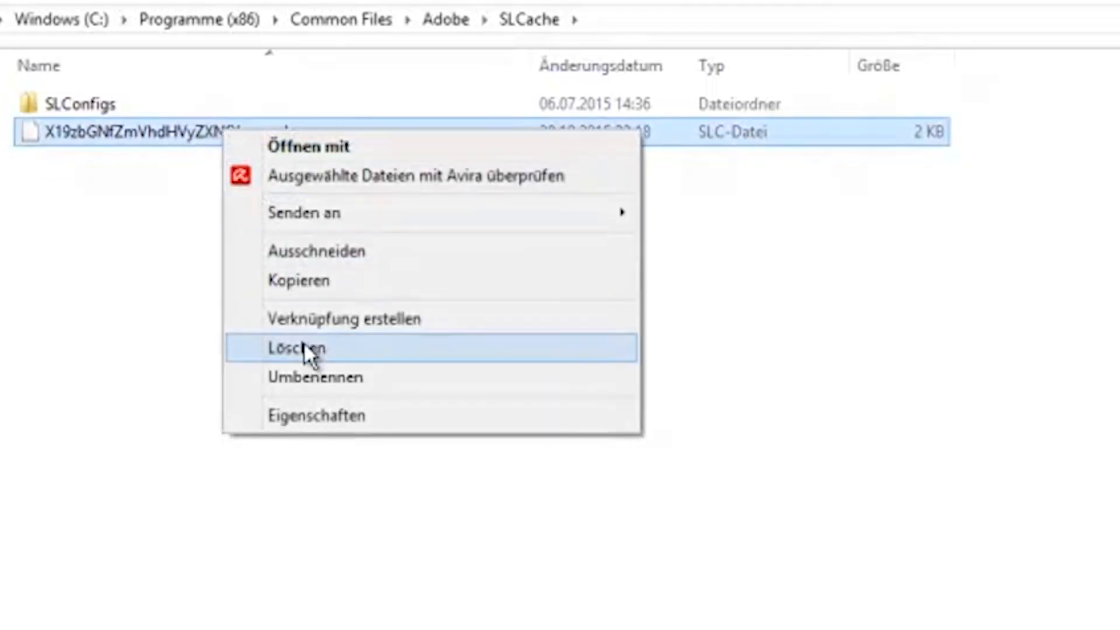
click(298, 347)
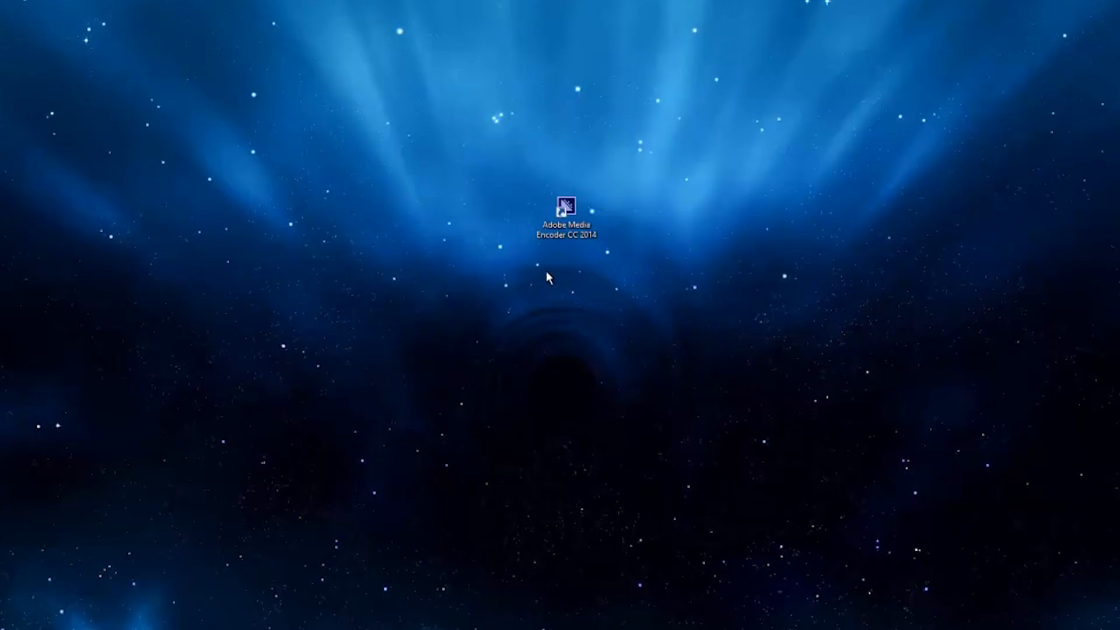
double_click(565, 205)
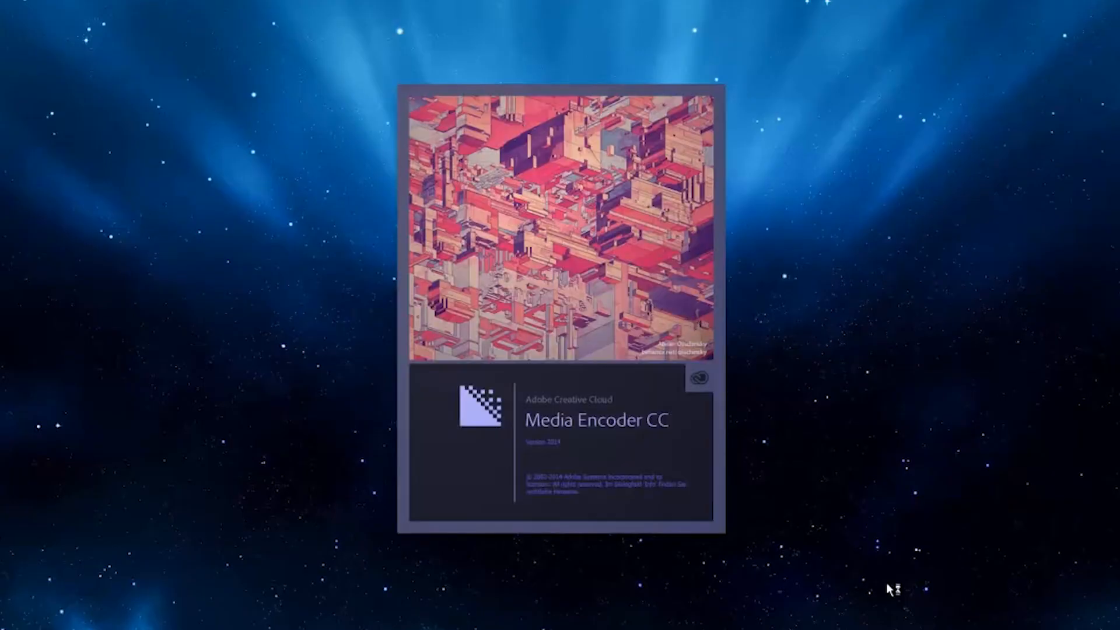